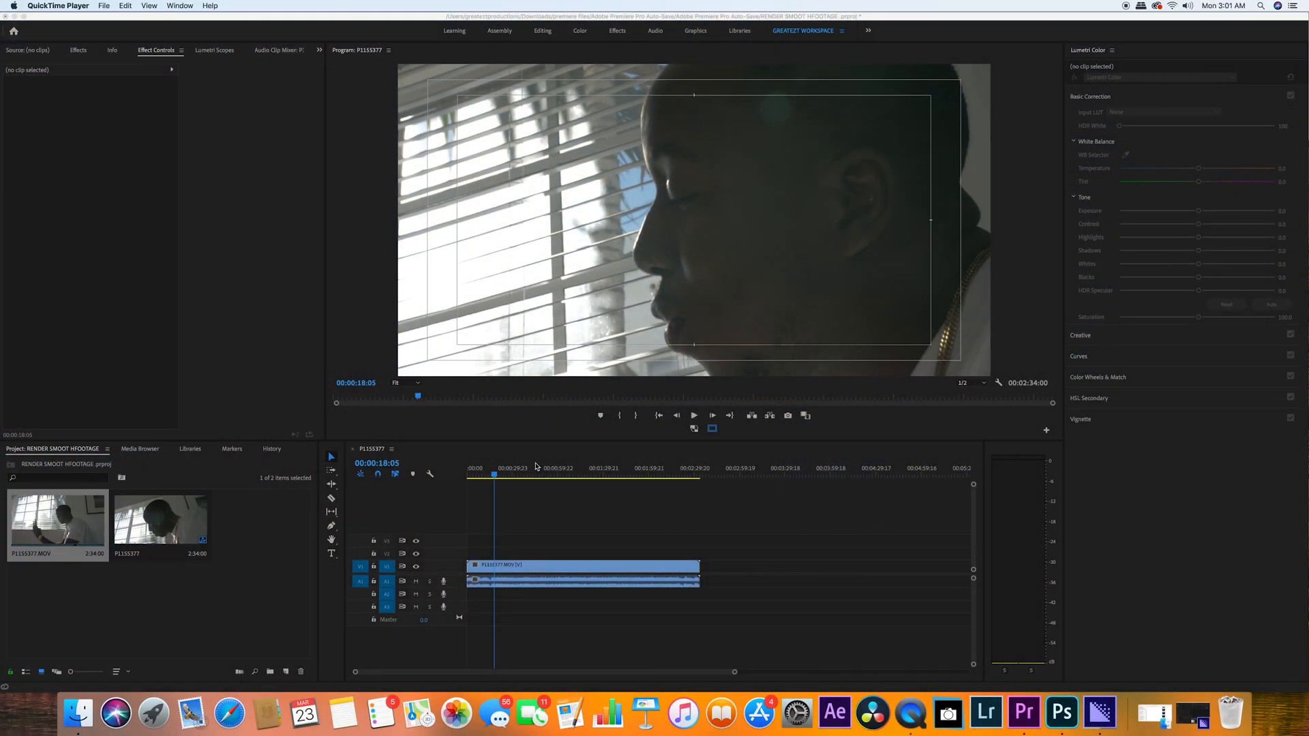
mouse_move(605, 392)
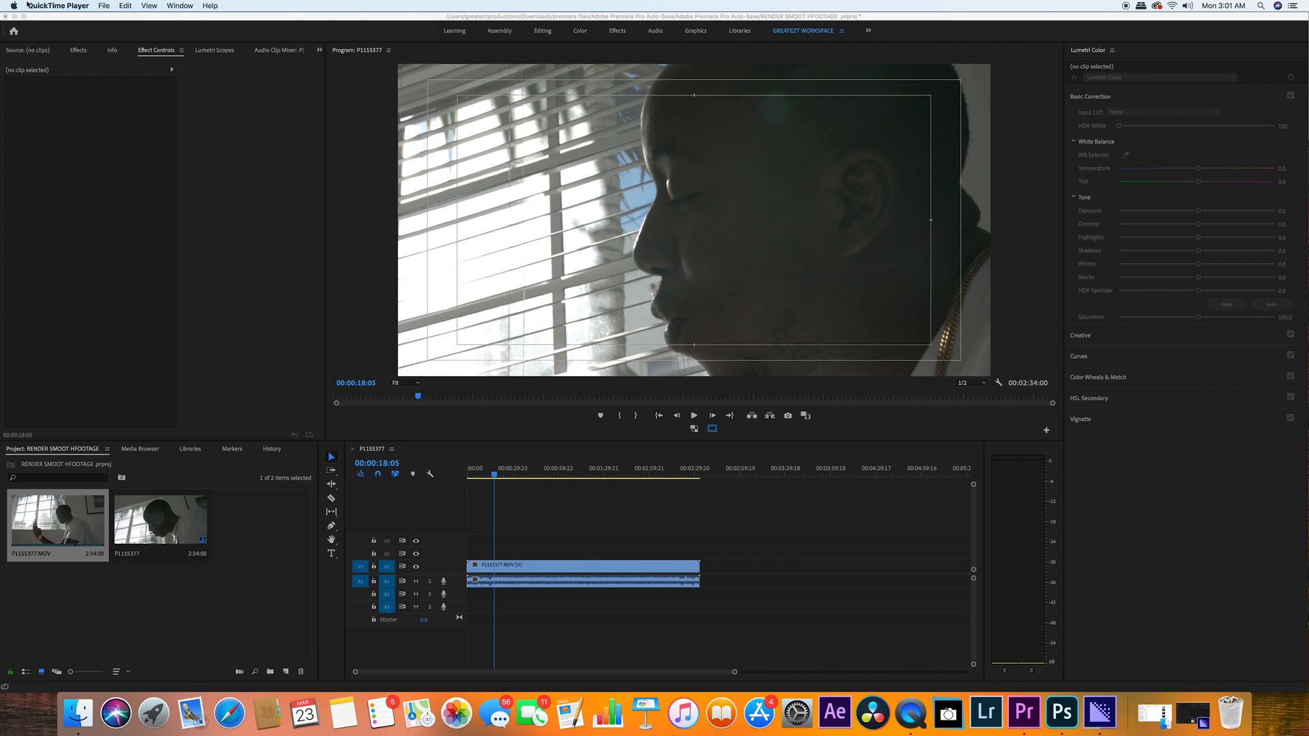
Step: Make the Premiere Pro window the active application in front of QuickTime Player
click(1021, 713)
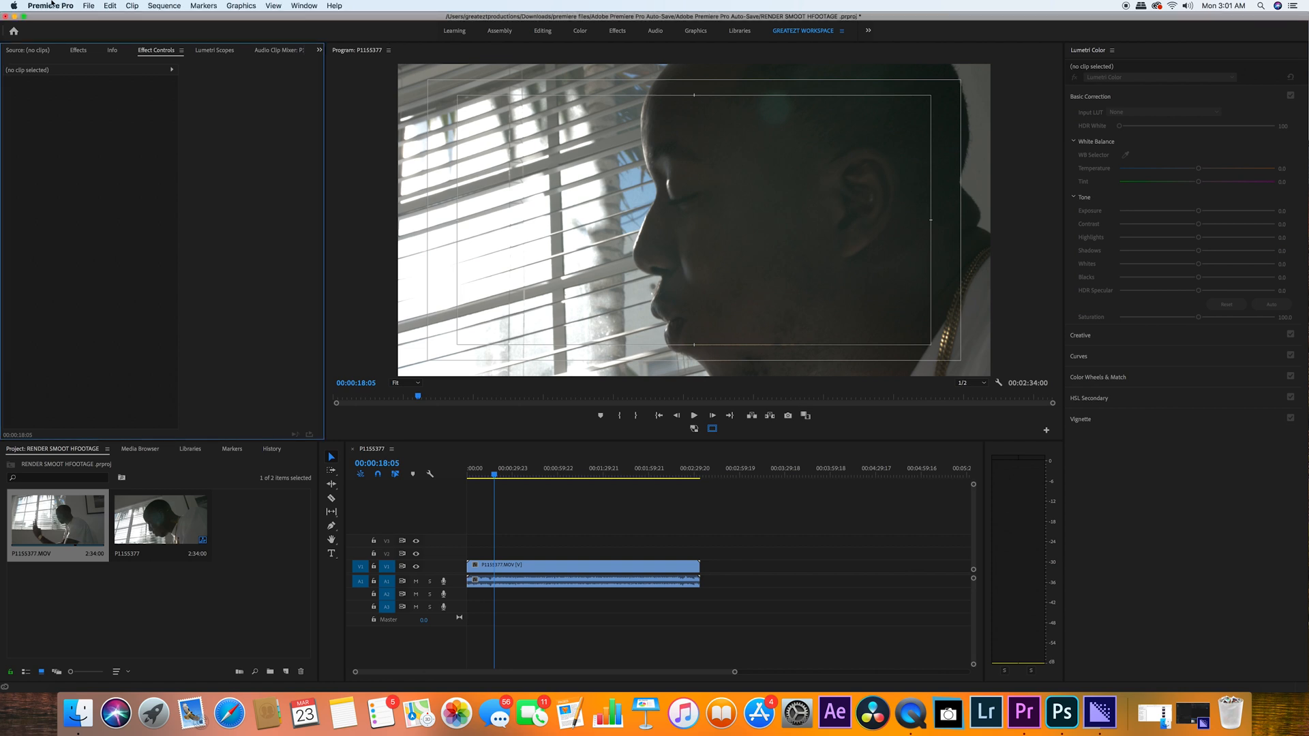
Step: Delete the unused media cache files from the Media Cache preferences and confirm with OK
click(50, 6)
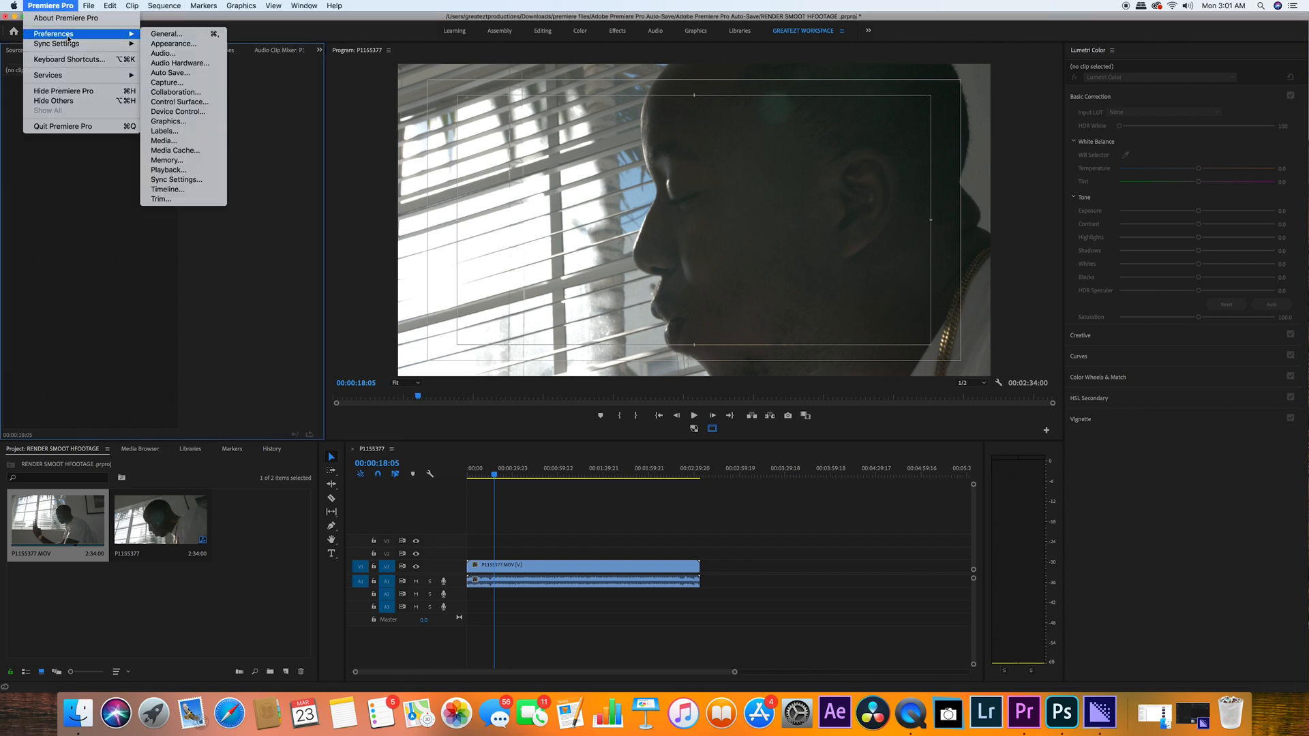
mouse_move(164, 141)
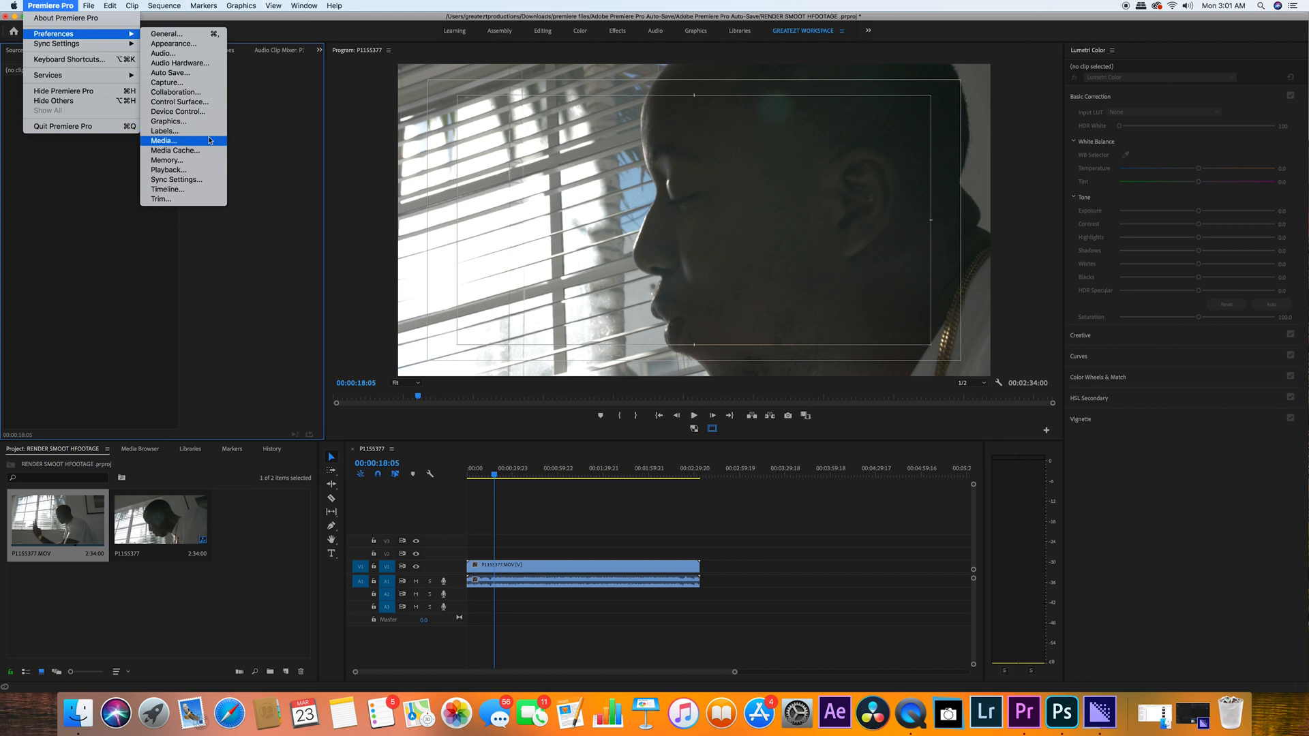
mouse_move(169, 170)
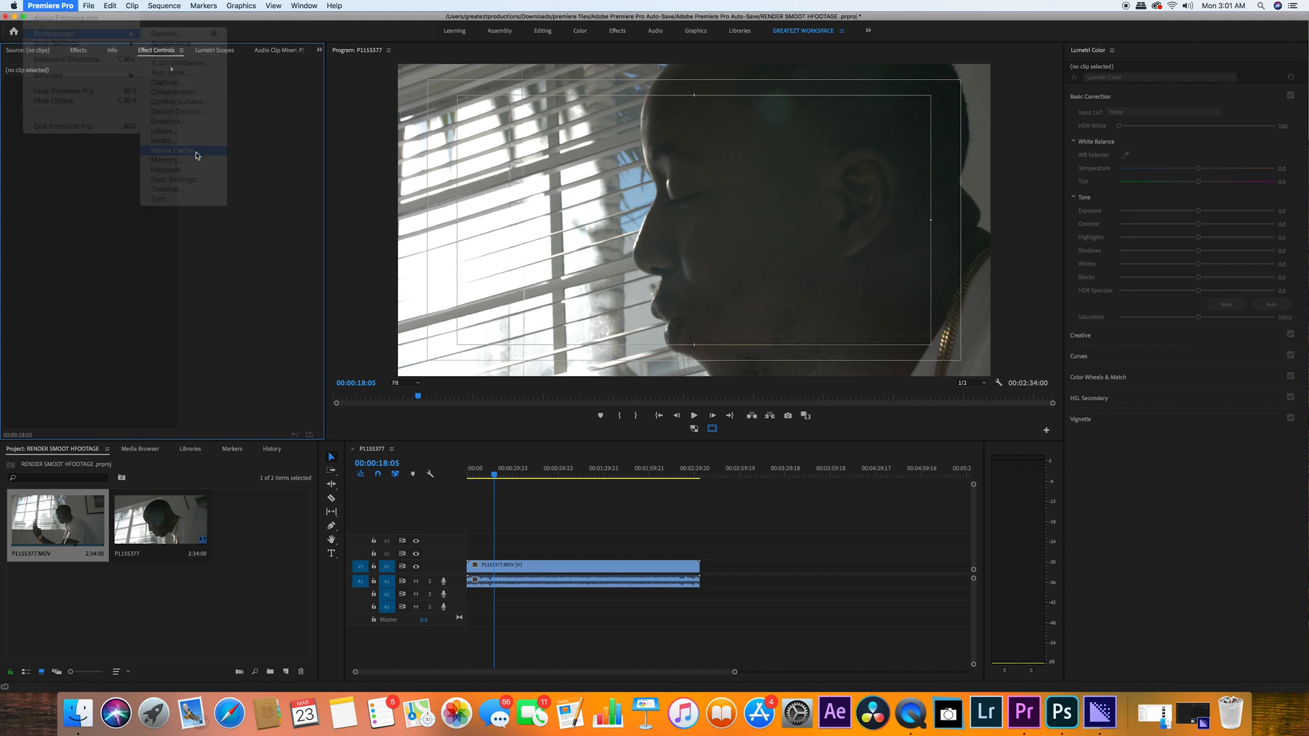
click(172, 150)
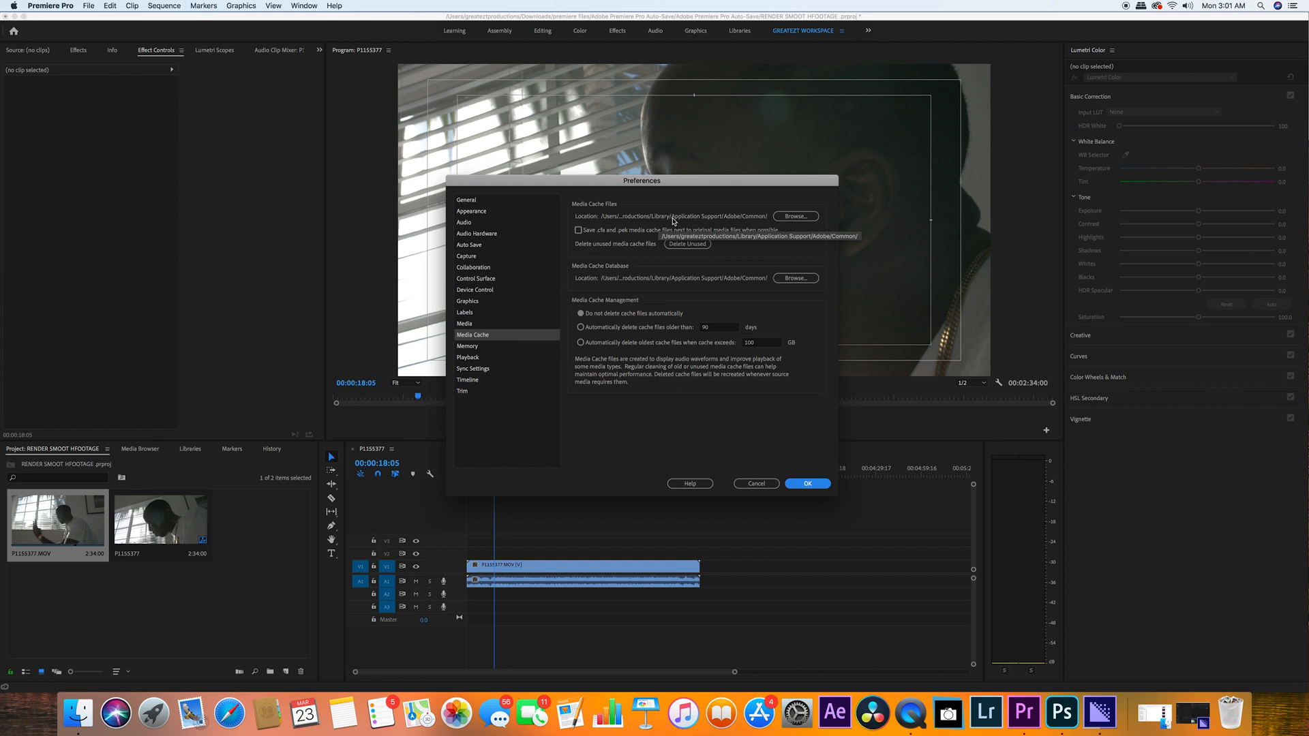
mouse_move(672, 220)
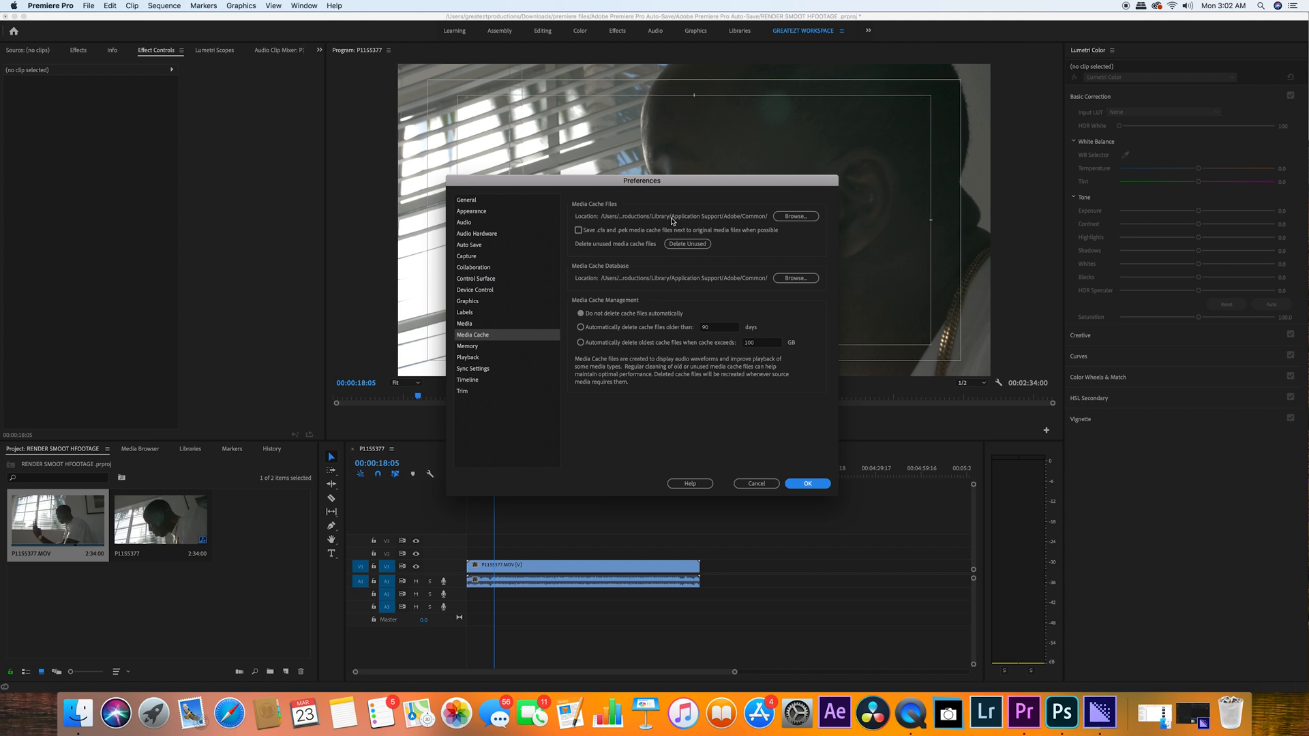
click(687, 242)
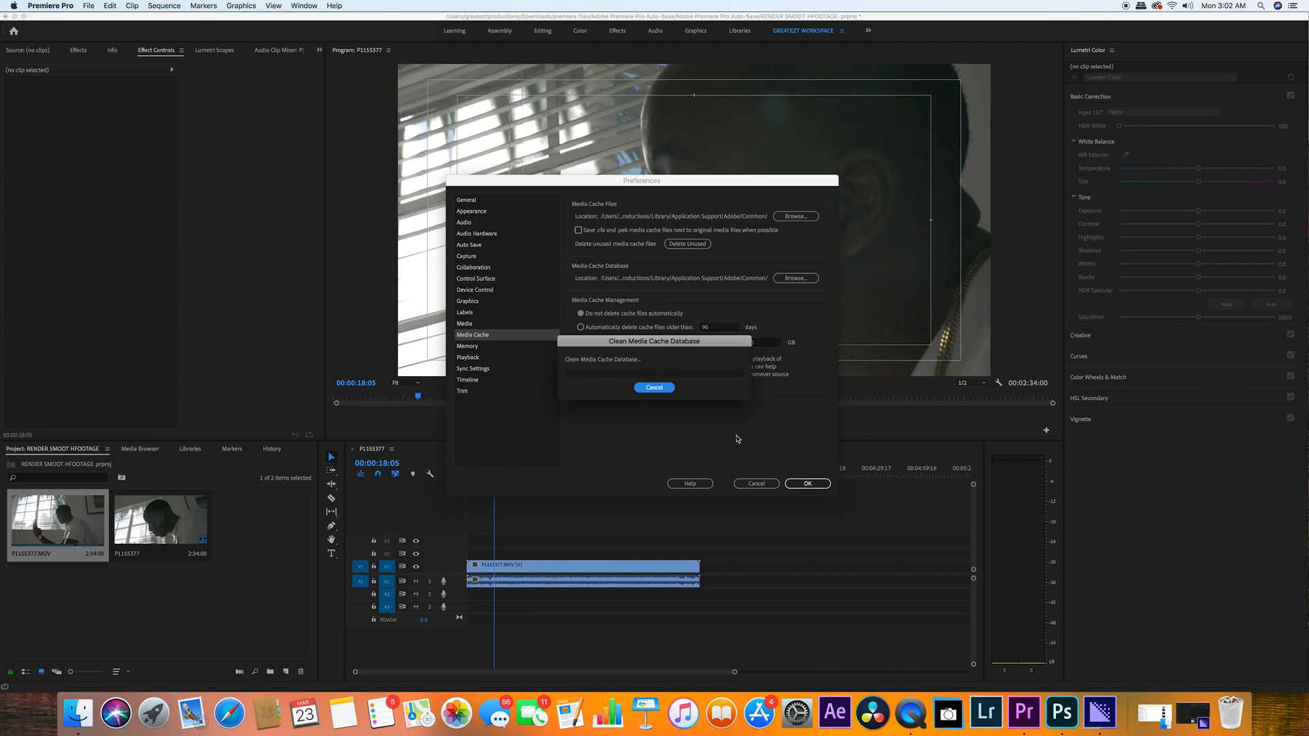
click(653, 386)
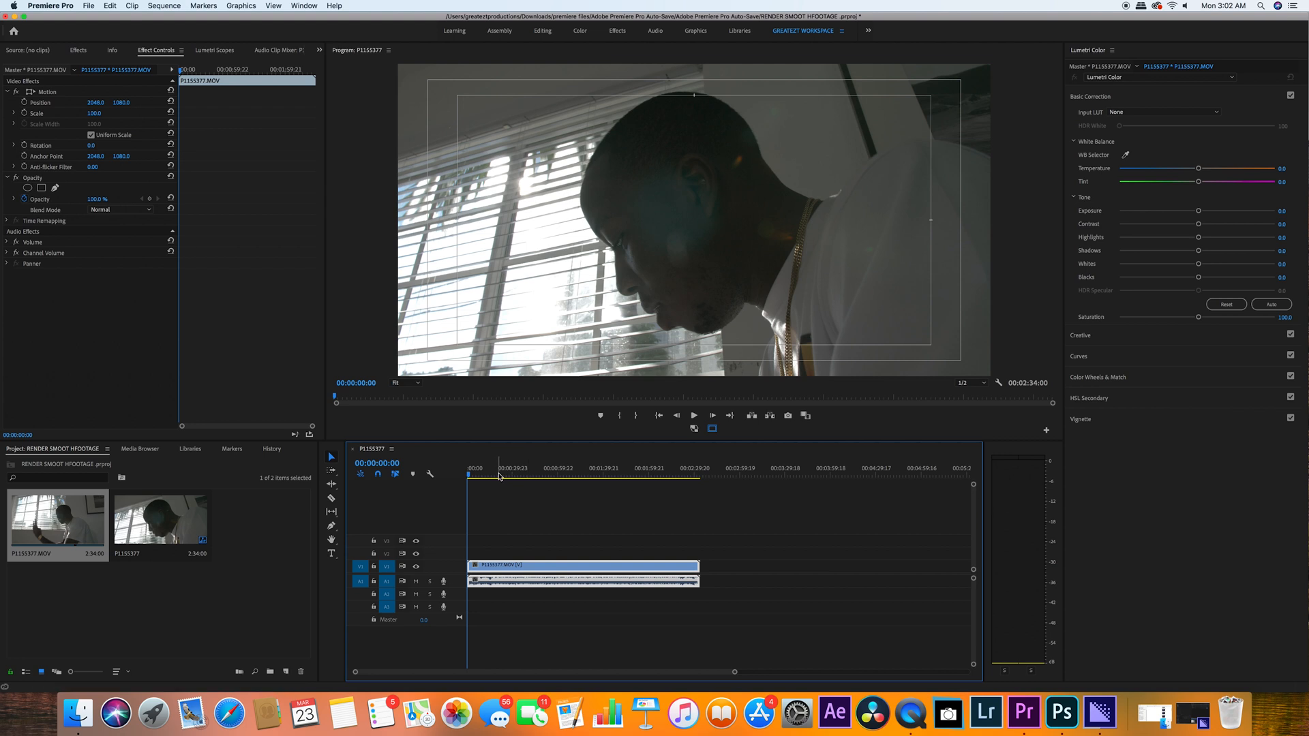
Step: Add a new bin named 'Bin' holding the P1155377.MOV clip and bring up its actions menu
click(499, 474)
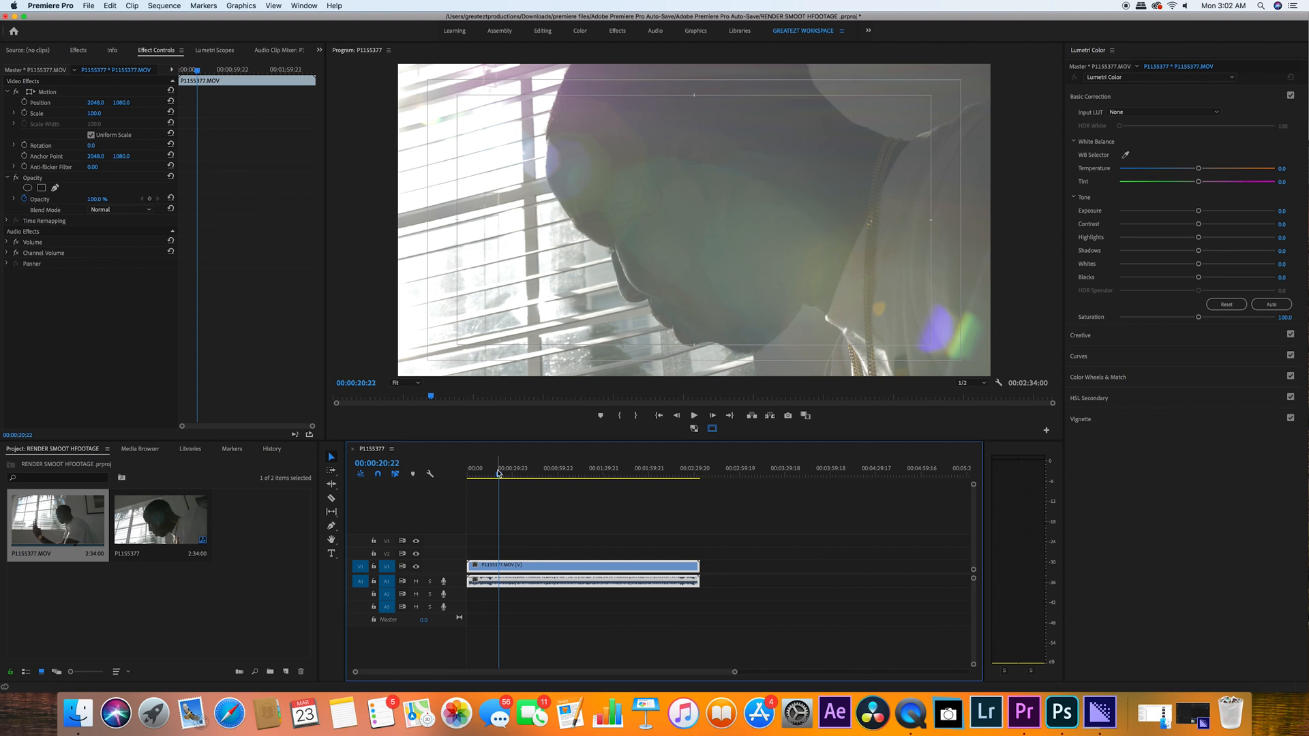
click(508, 581)
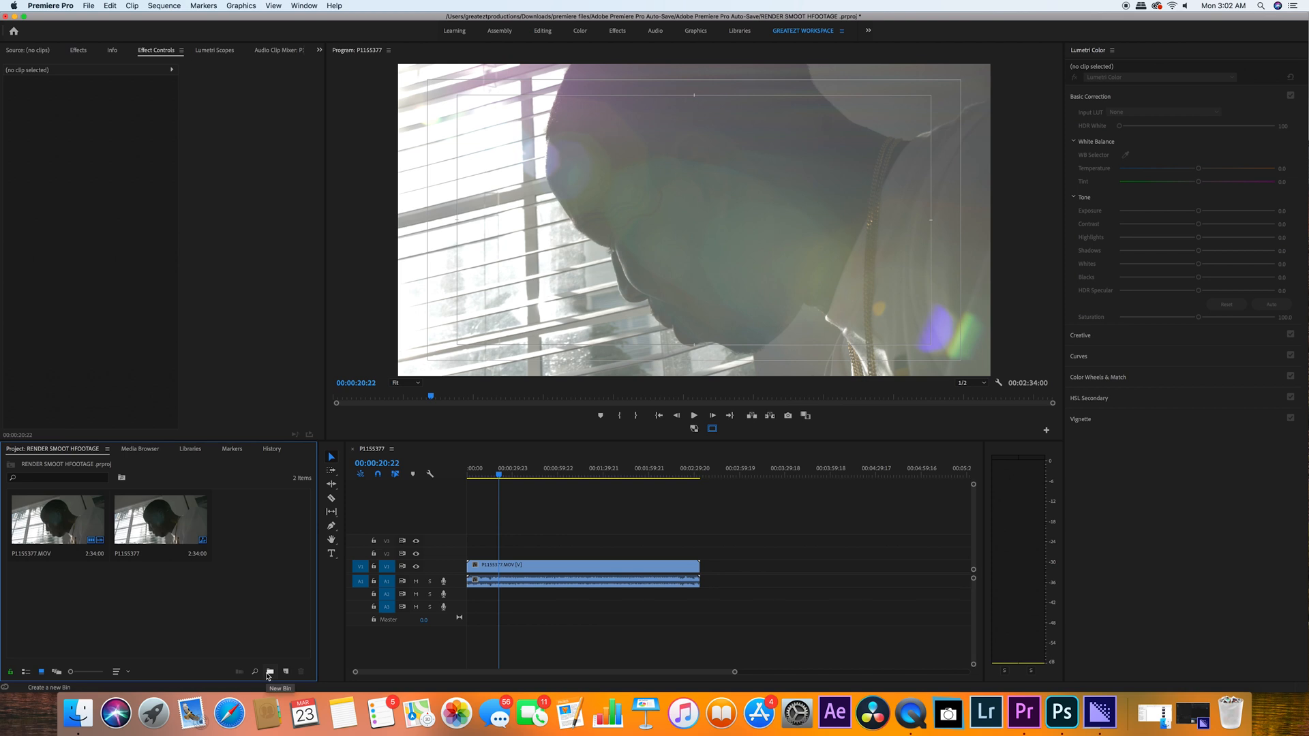
click(270, 673)
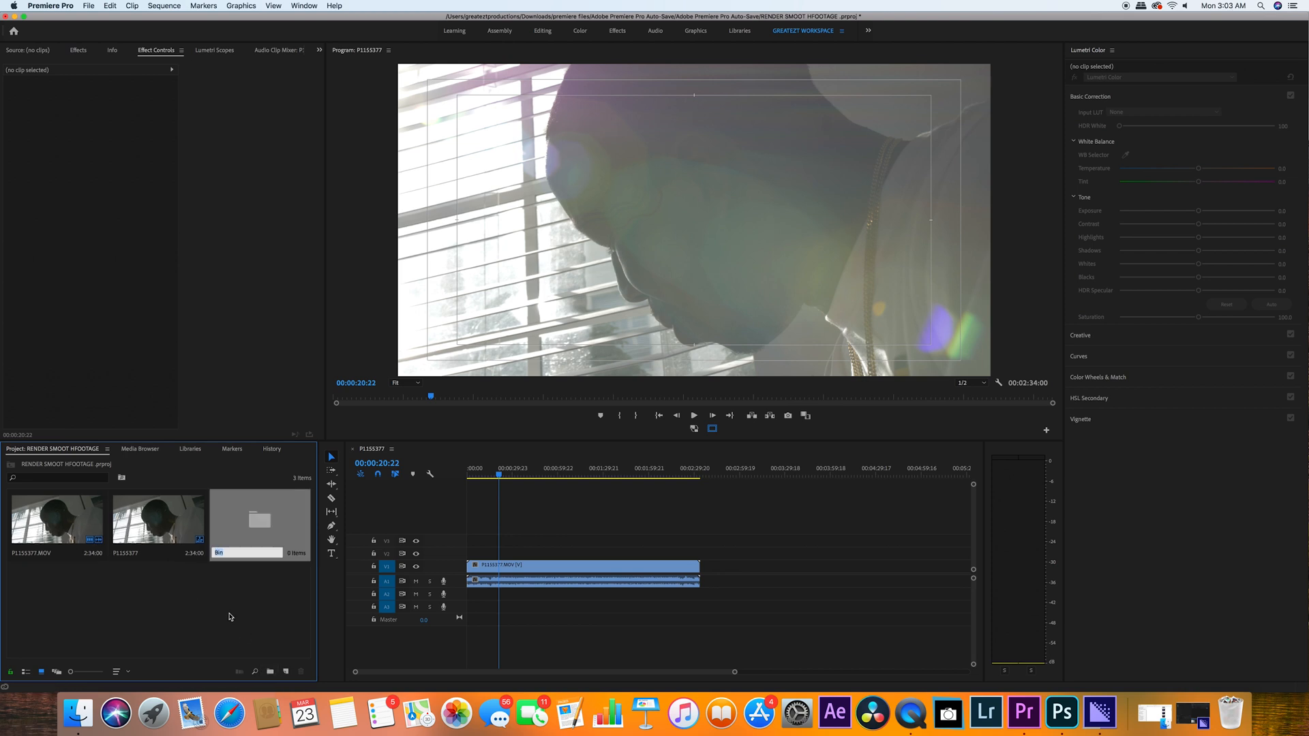
click(57, 520)
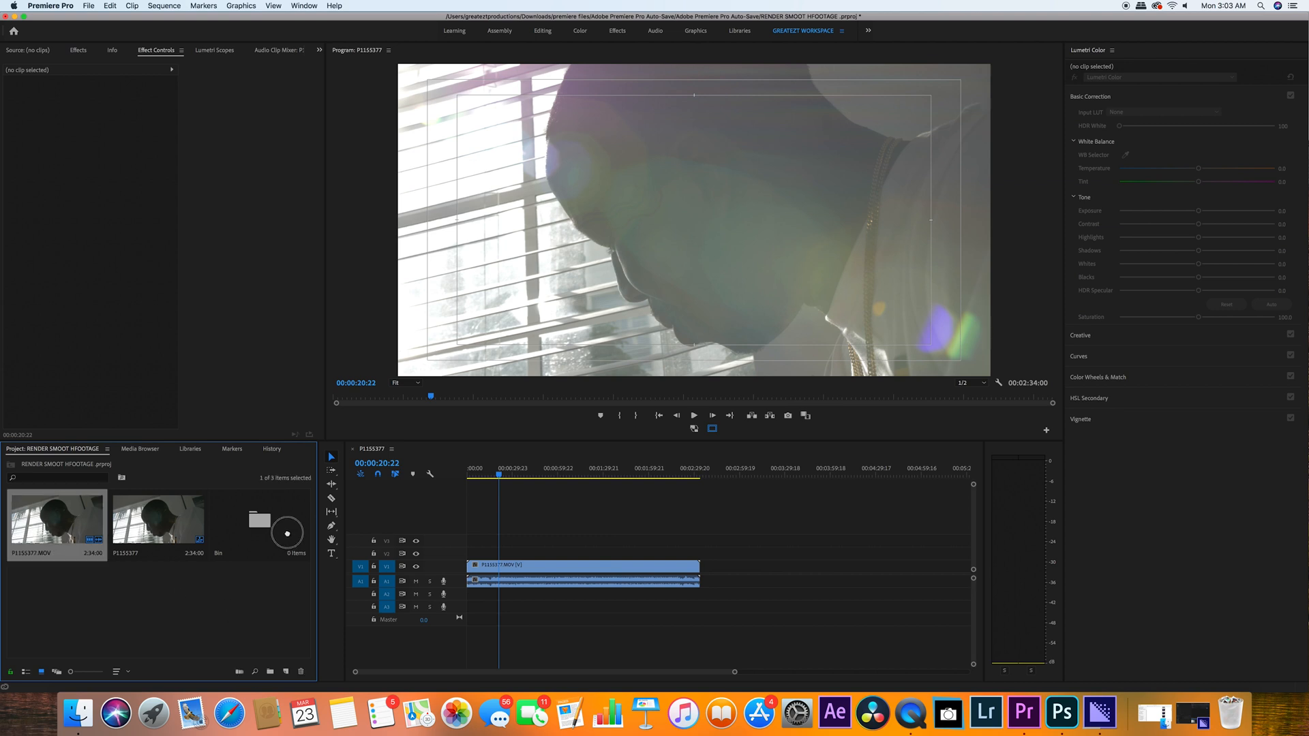
right_click(154, 527)
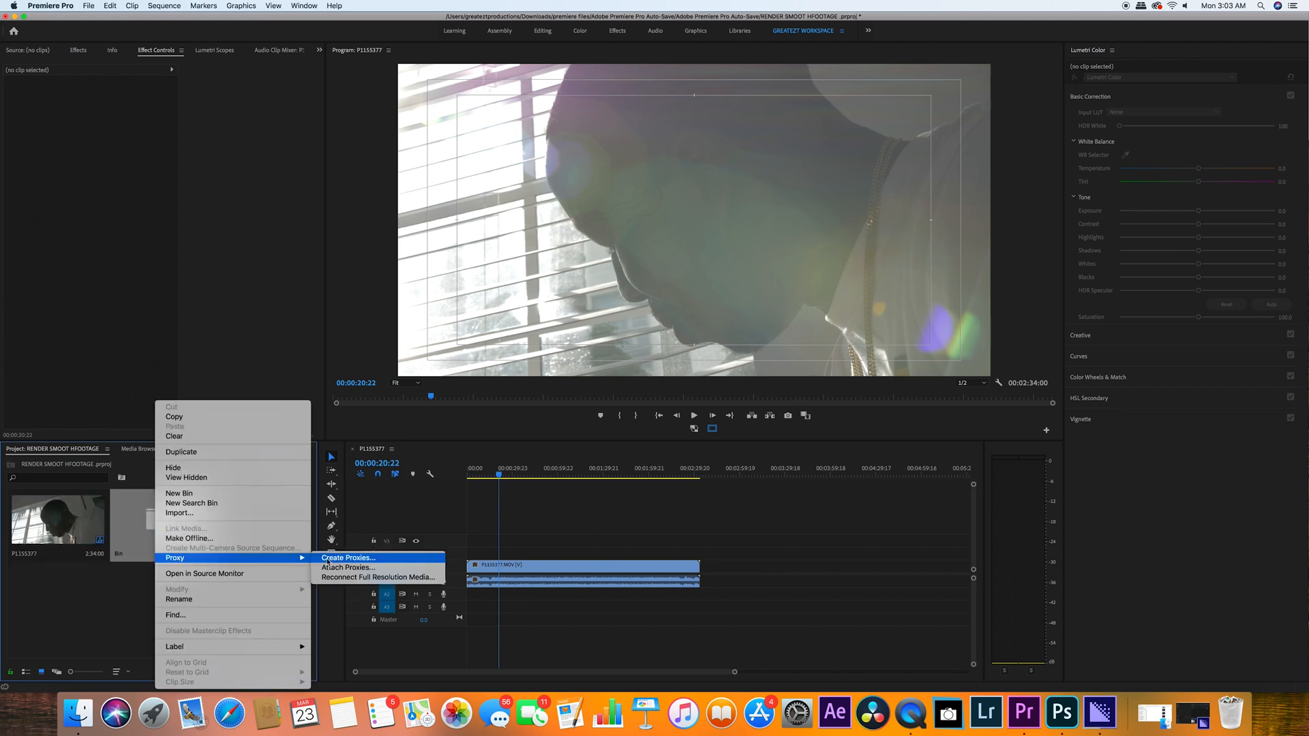
Step: Create proxies for the bin's footage using the 1280x720 H.264 preset
click(348, 558)
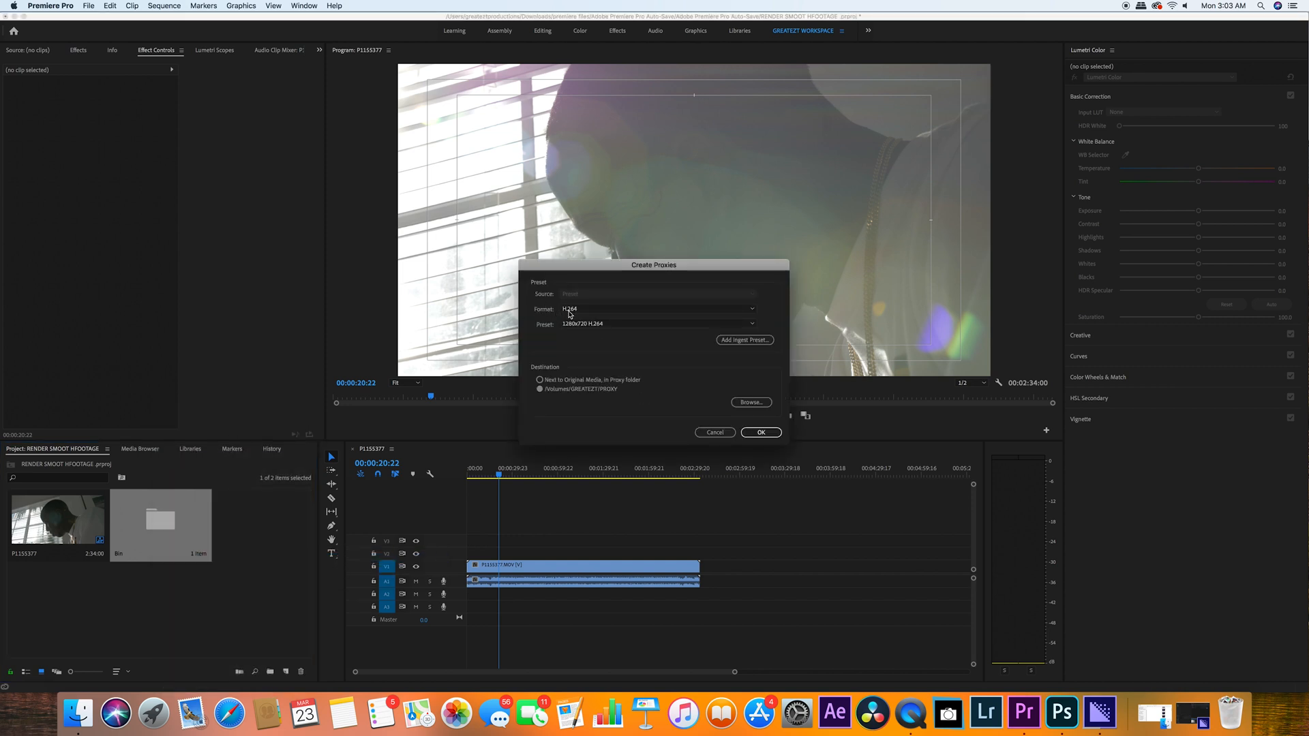
mouse_move(585, 318)
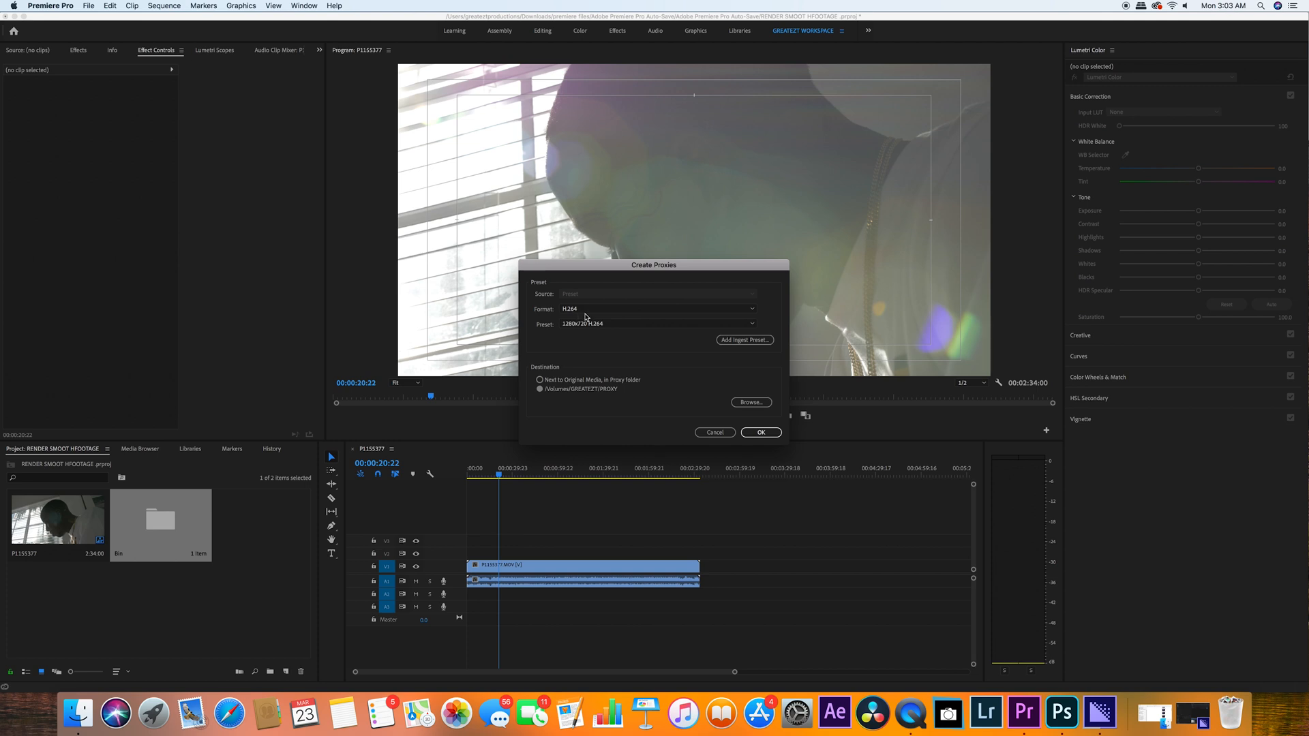
mouse_move(579, 330)
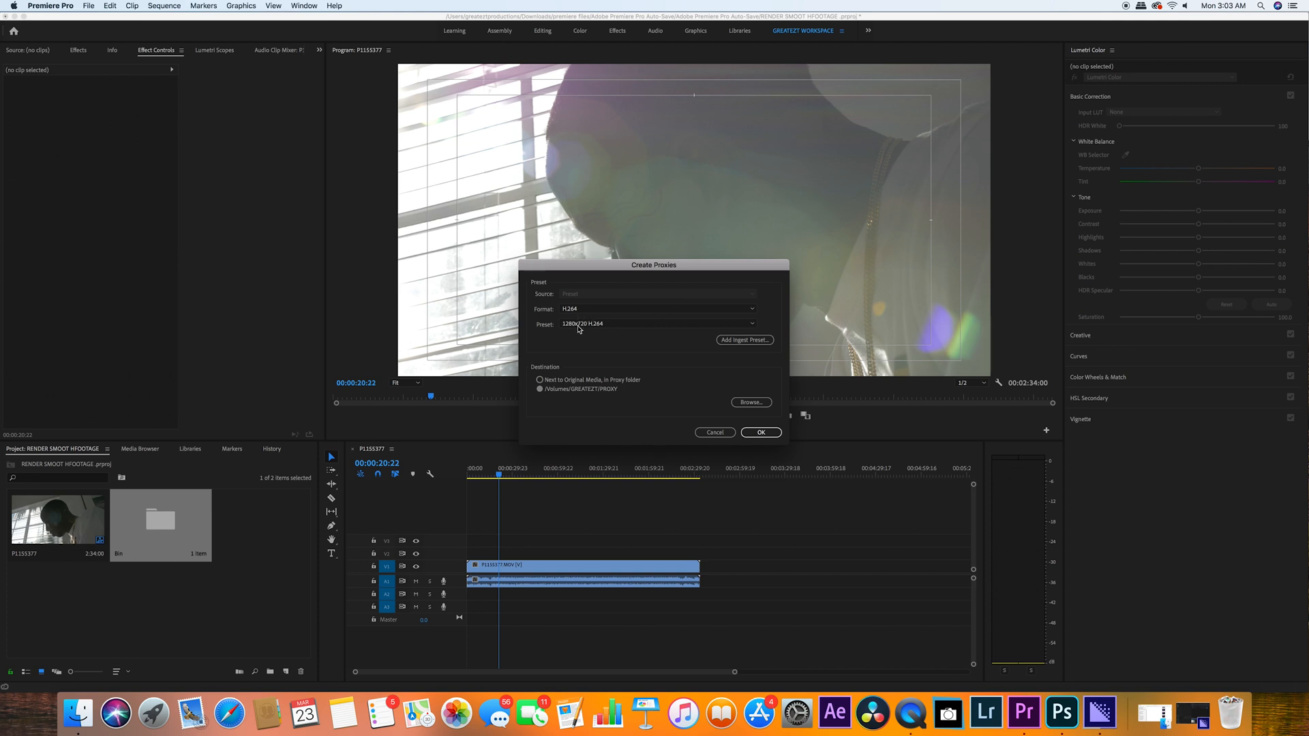
mouse_move(615, 326)
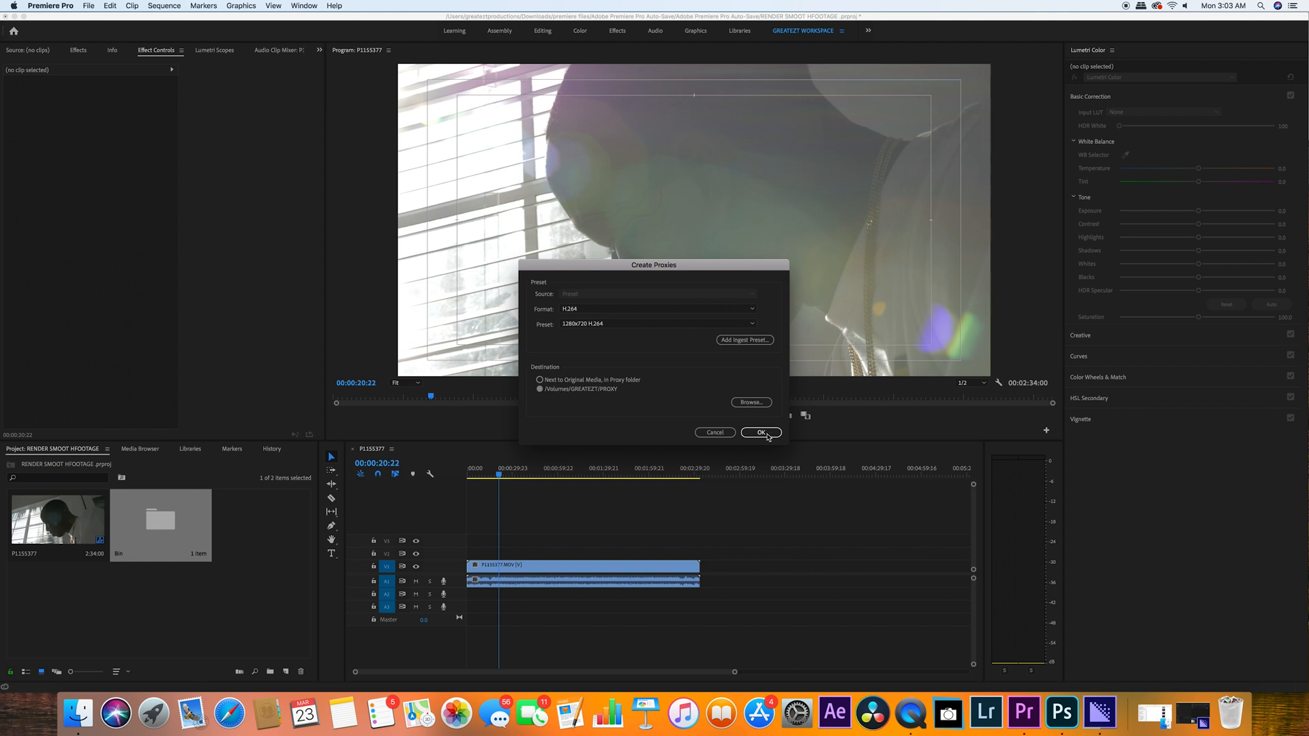
click(760, 432)
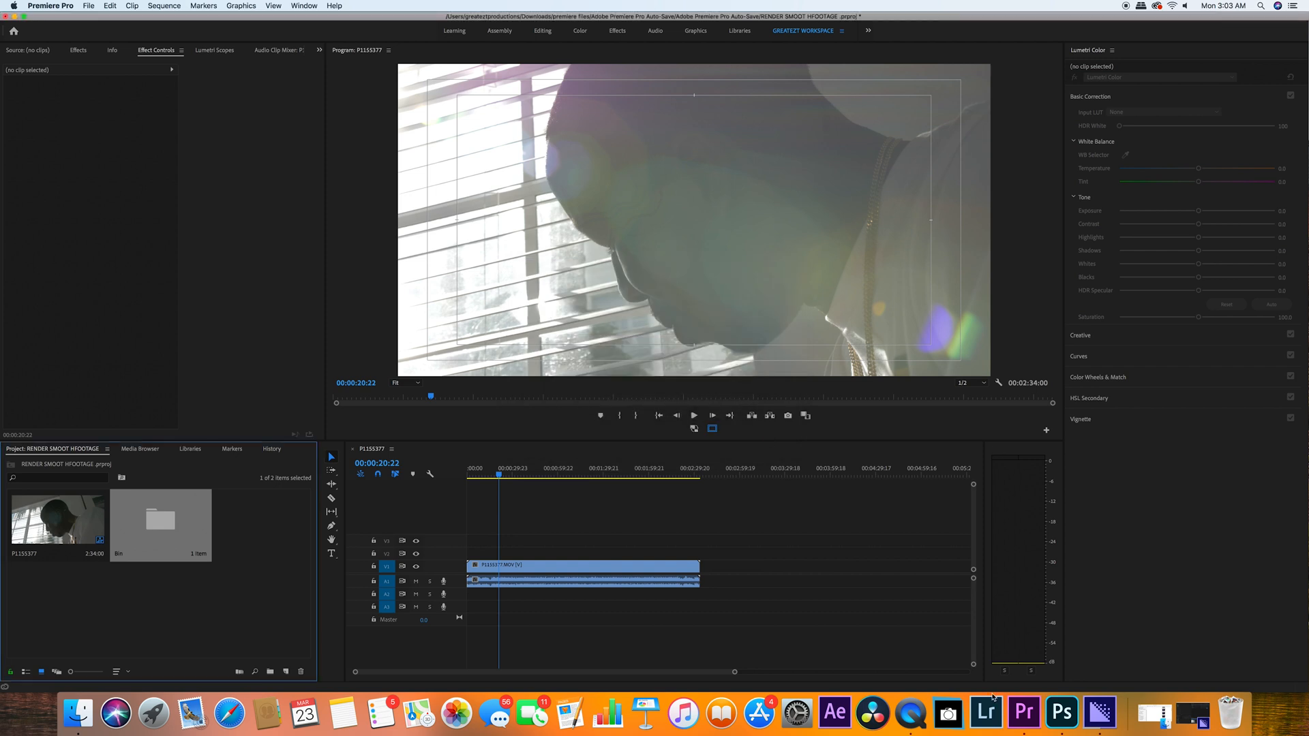
click(1118, 714)
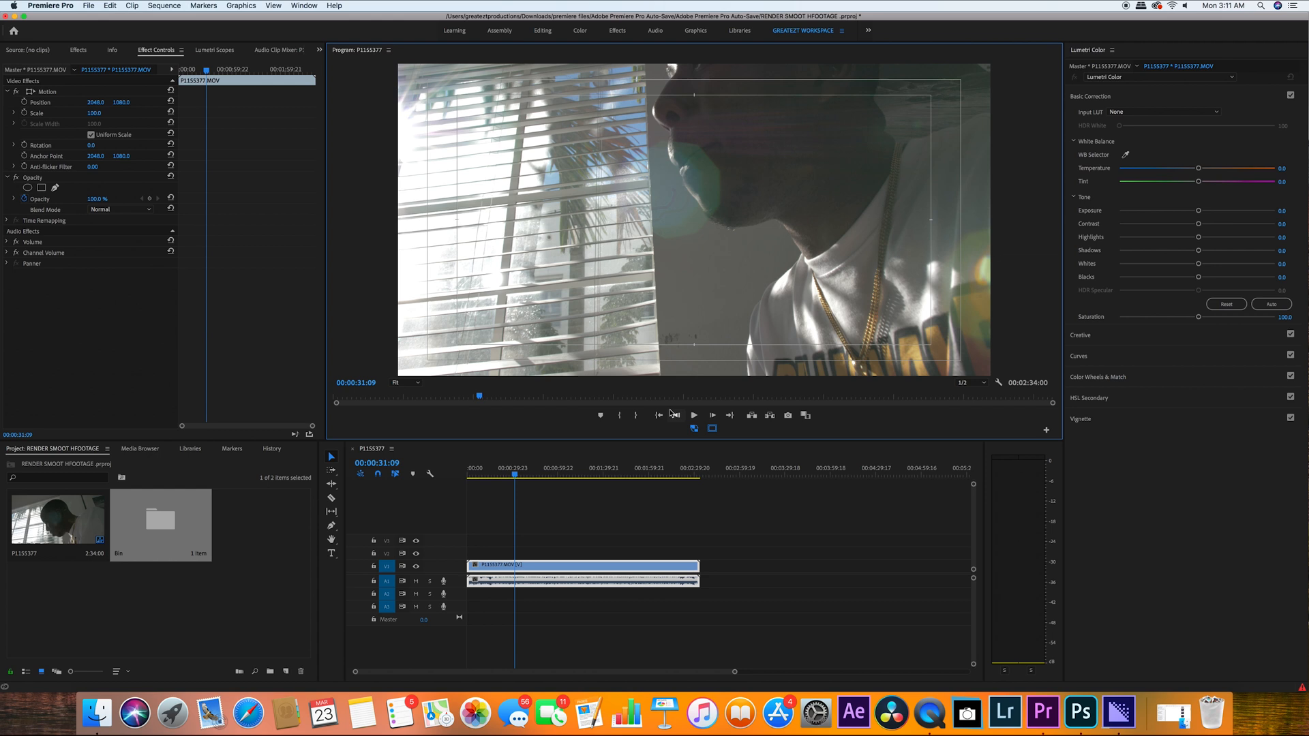
mouse_move(663, 399)
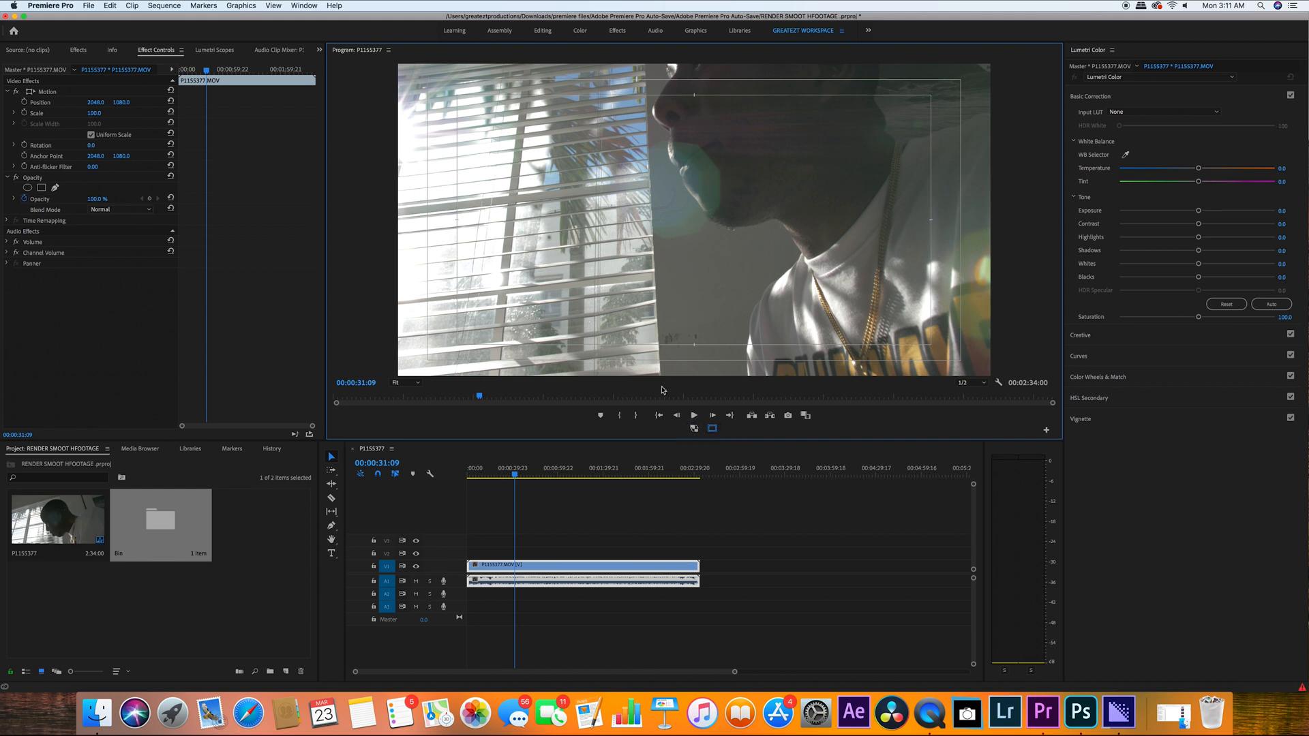
mouse_move(1046, 430)
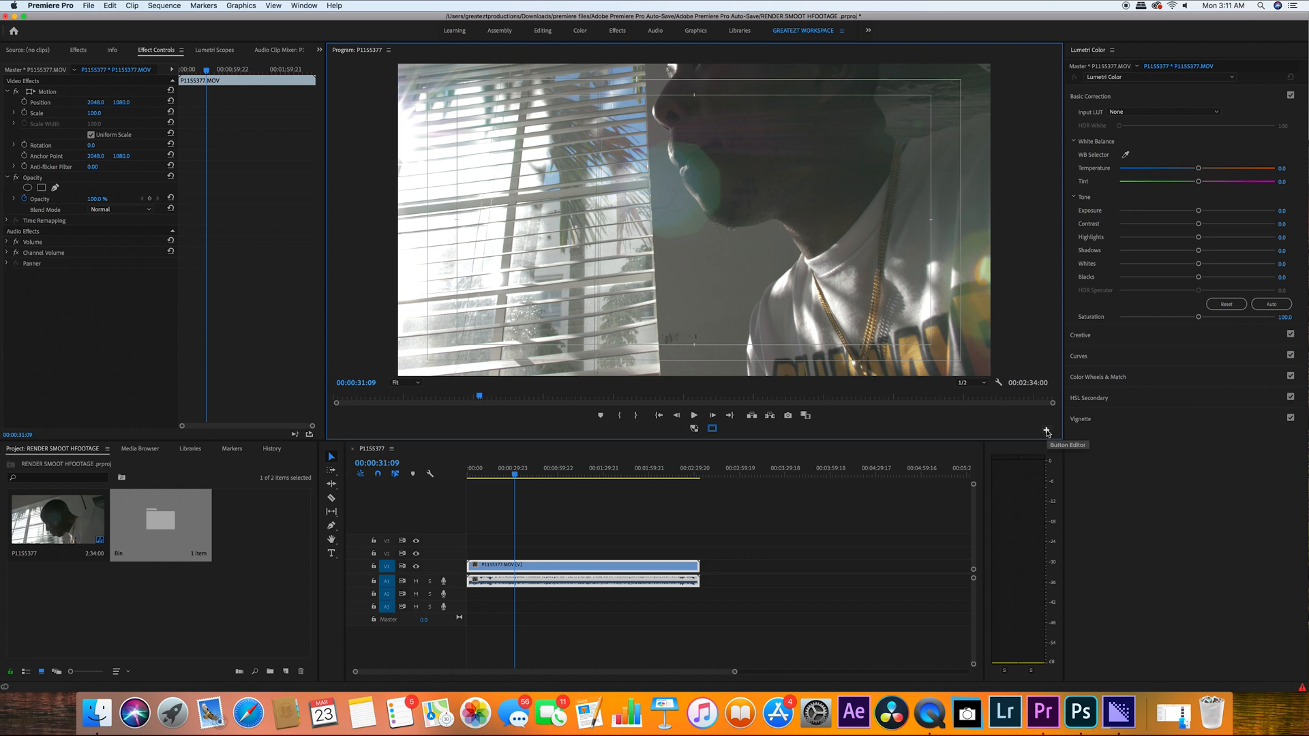
Step: Add a Toggle Proxies button to the Program Monitor via the Button Editor and confirm
click(1046, 432)
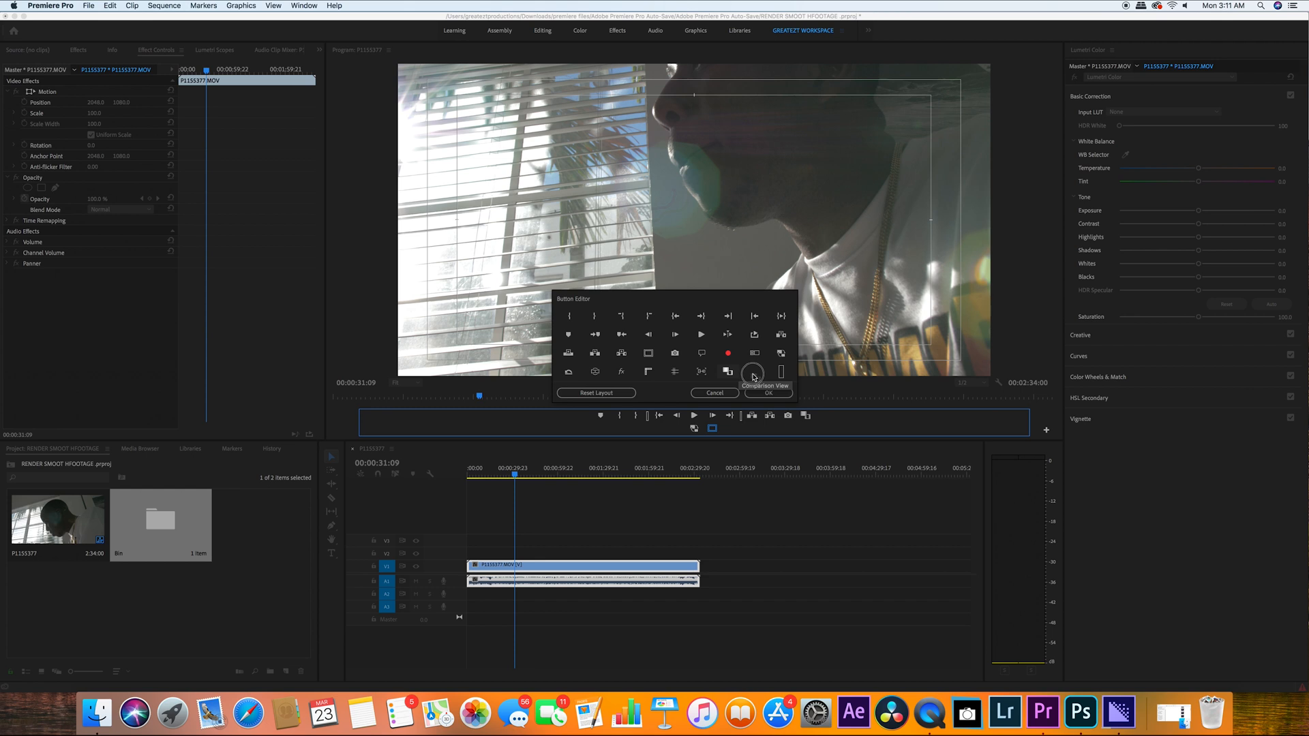
mouse_move(723, 370)
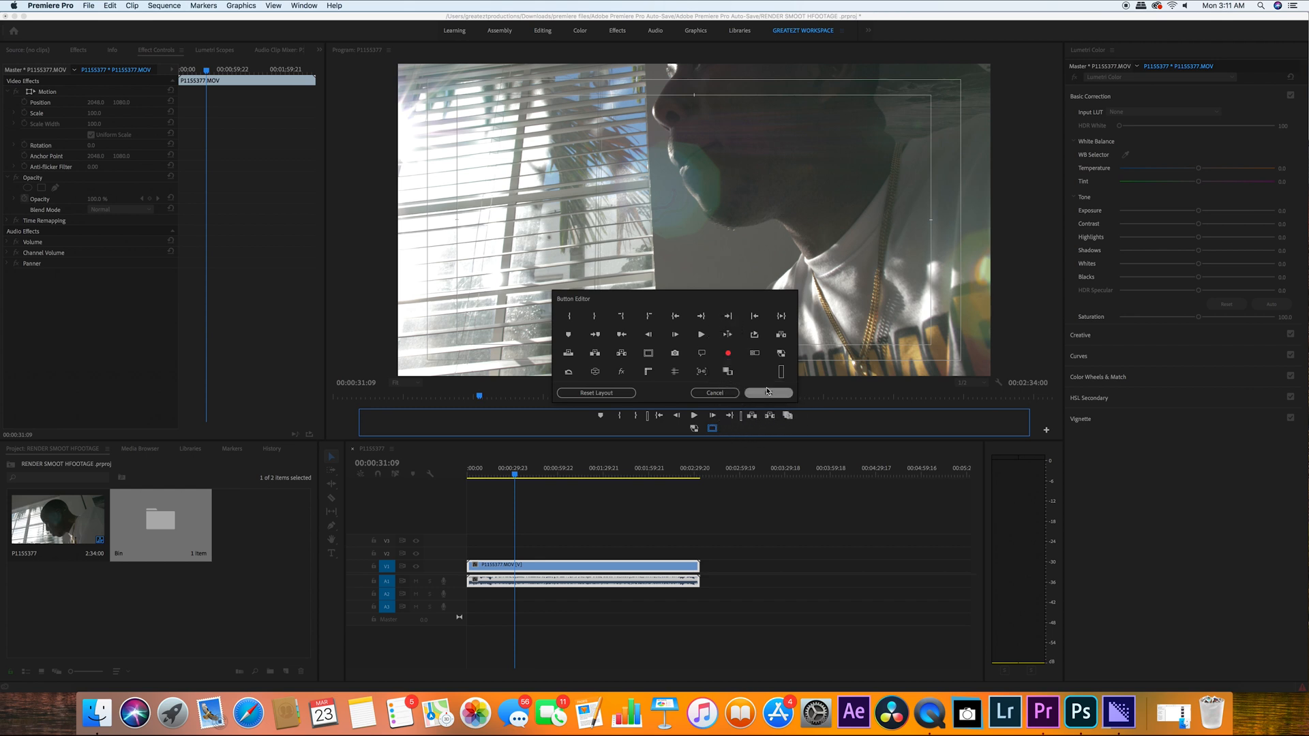
click(766, 393)
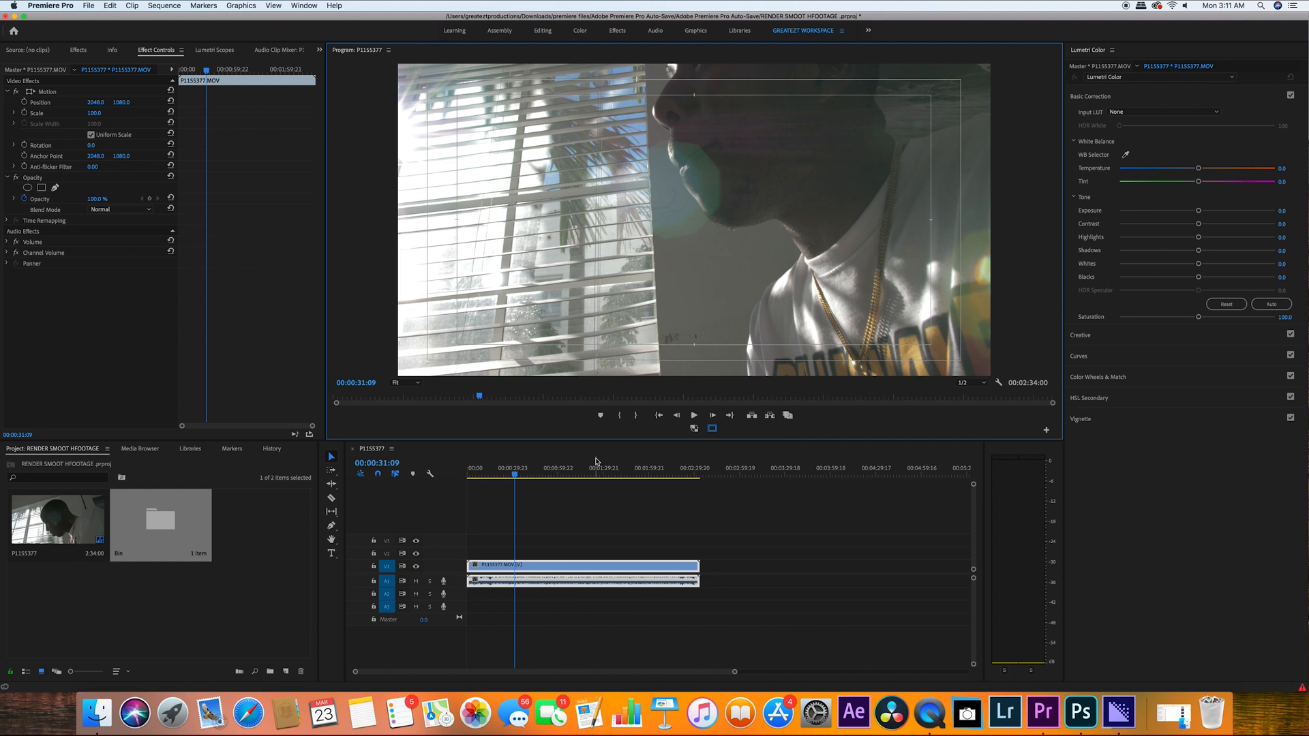